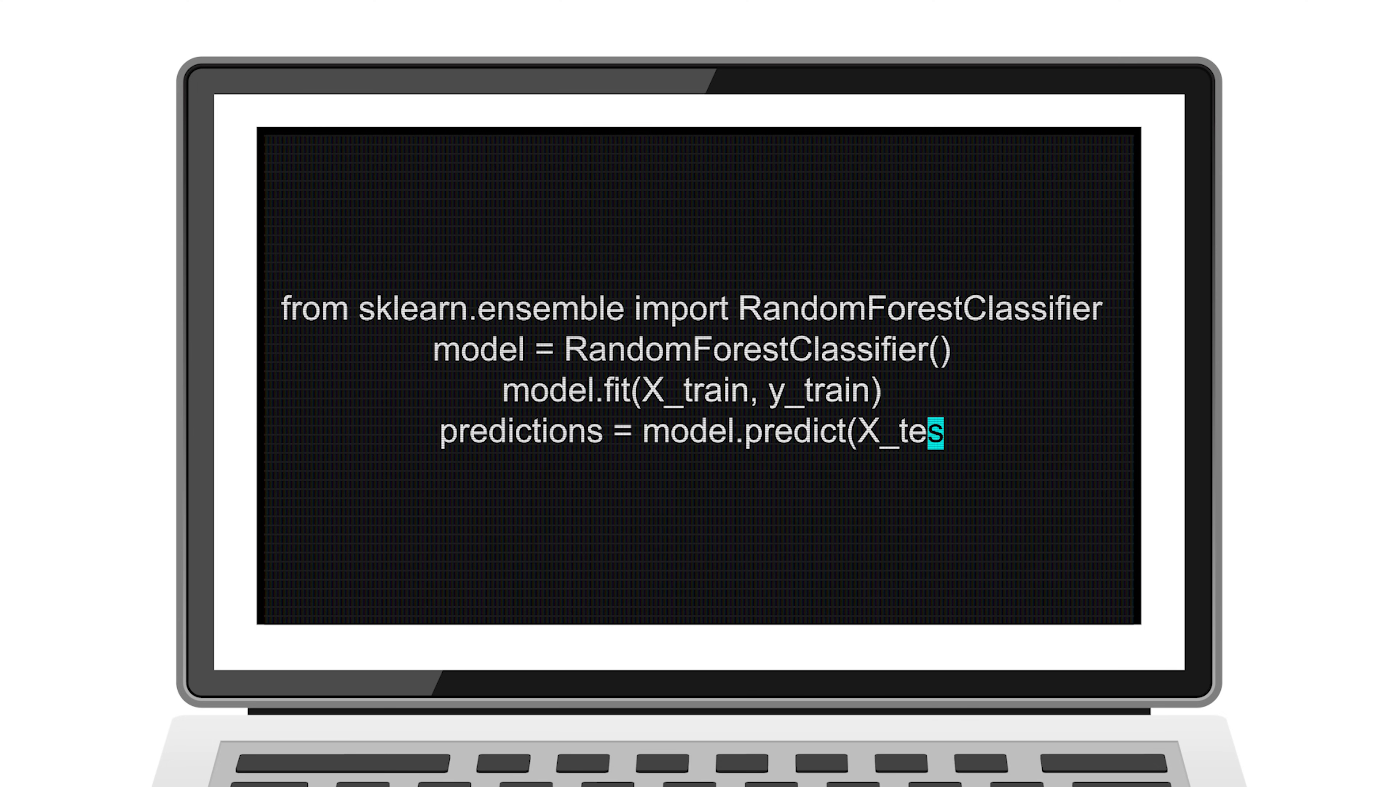
pyautogui.press('Backspace')
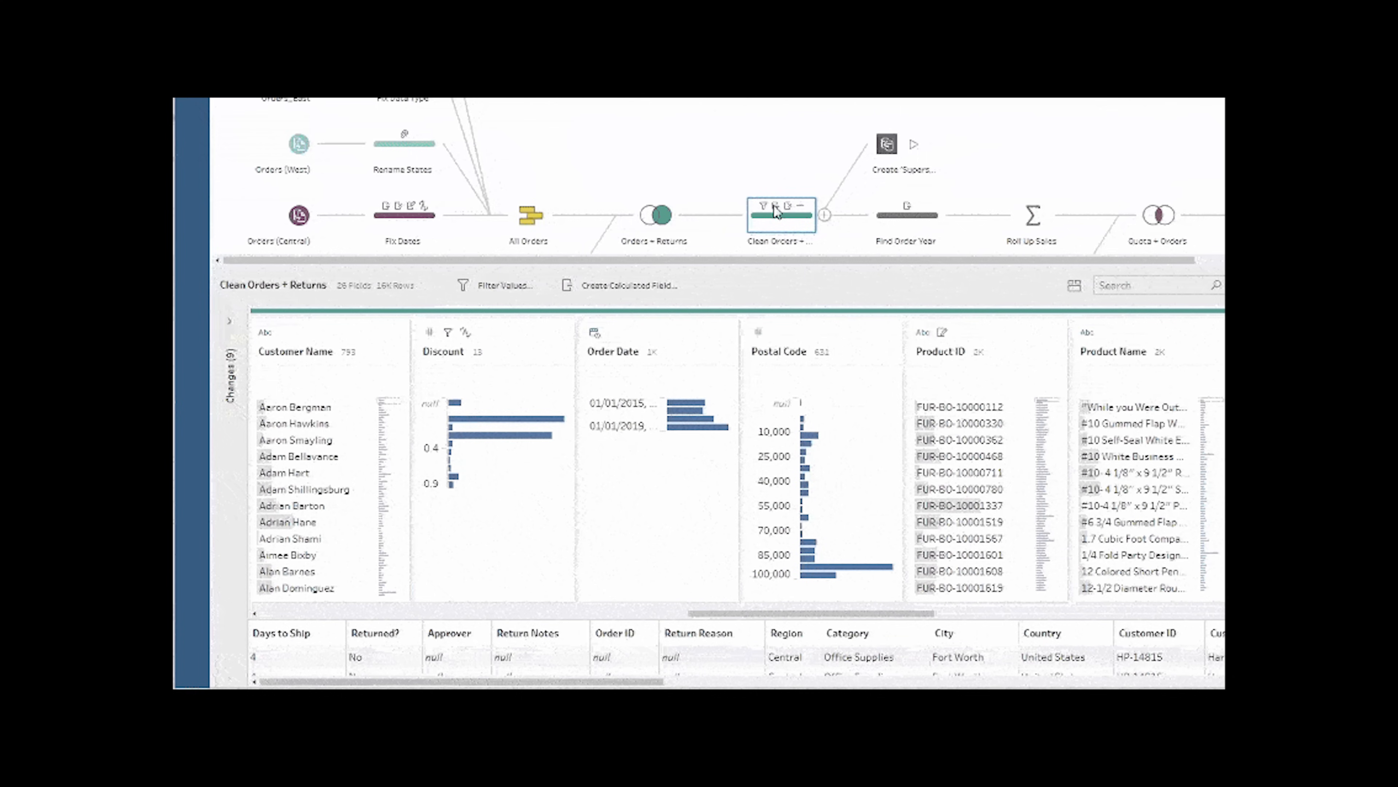
pyautogui.click(230, 320)
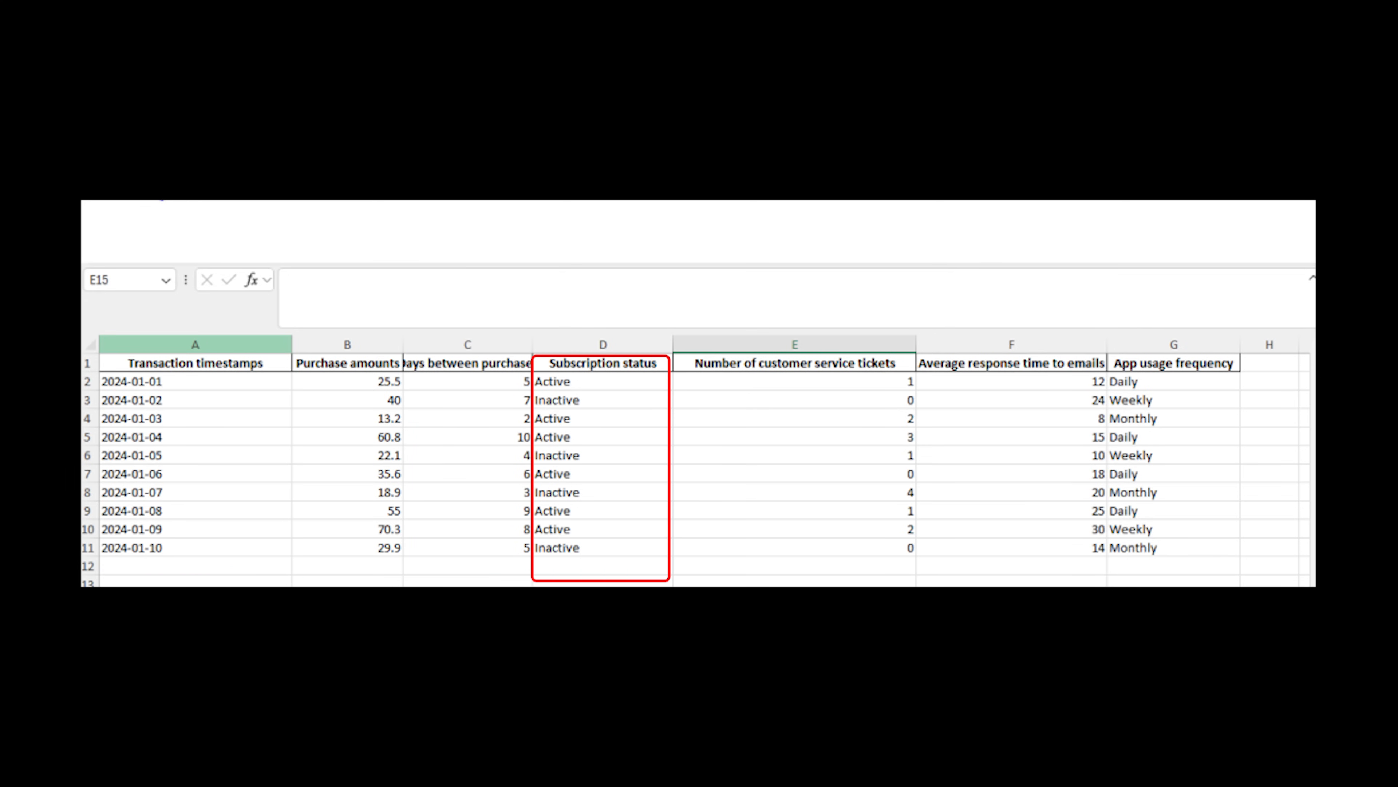
pyautogui.click(793, 344)
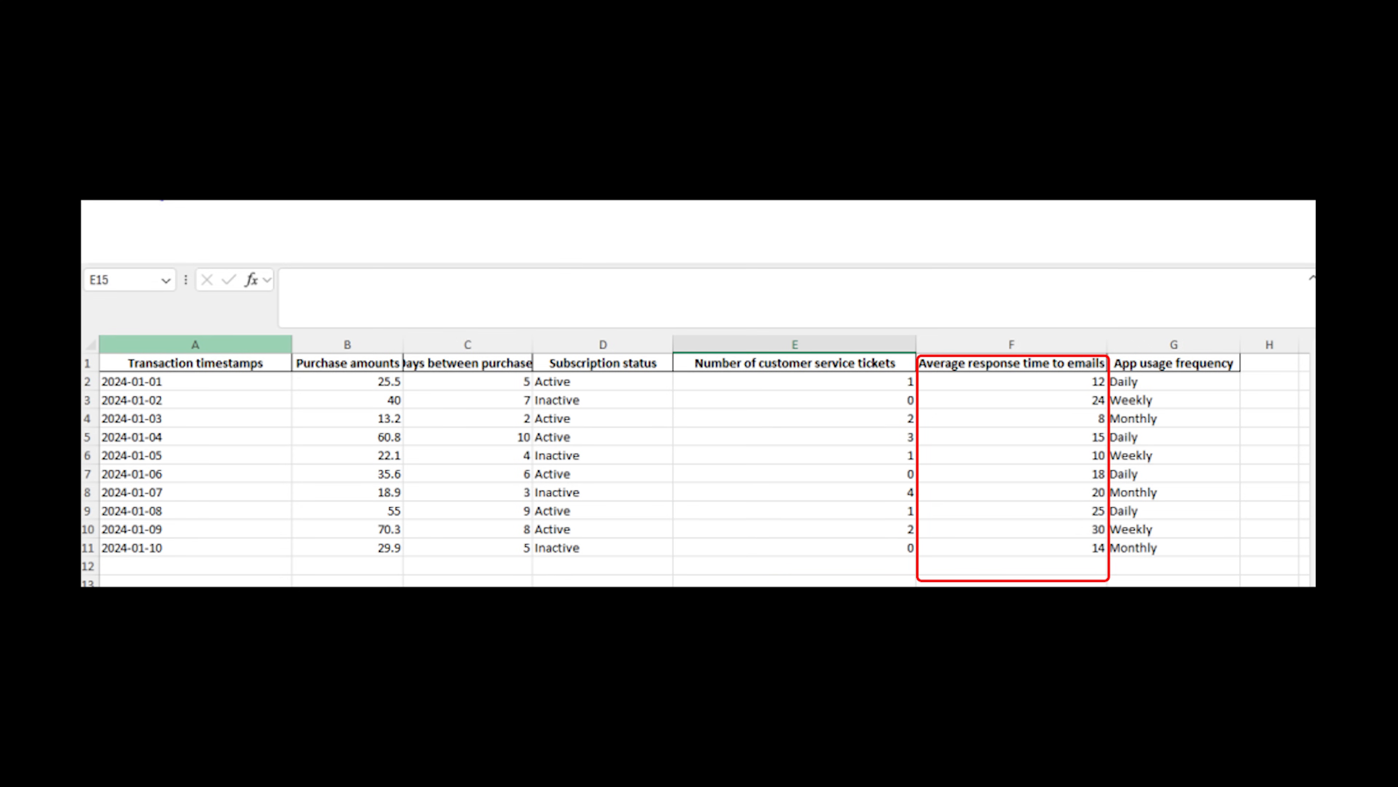
pyautogui.click(1173, 362)
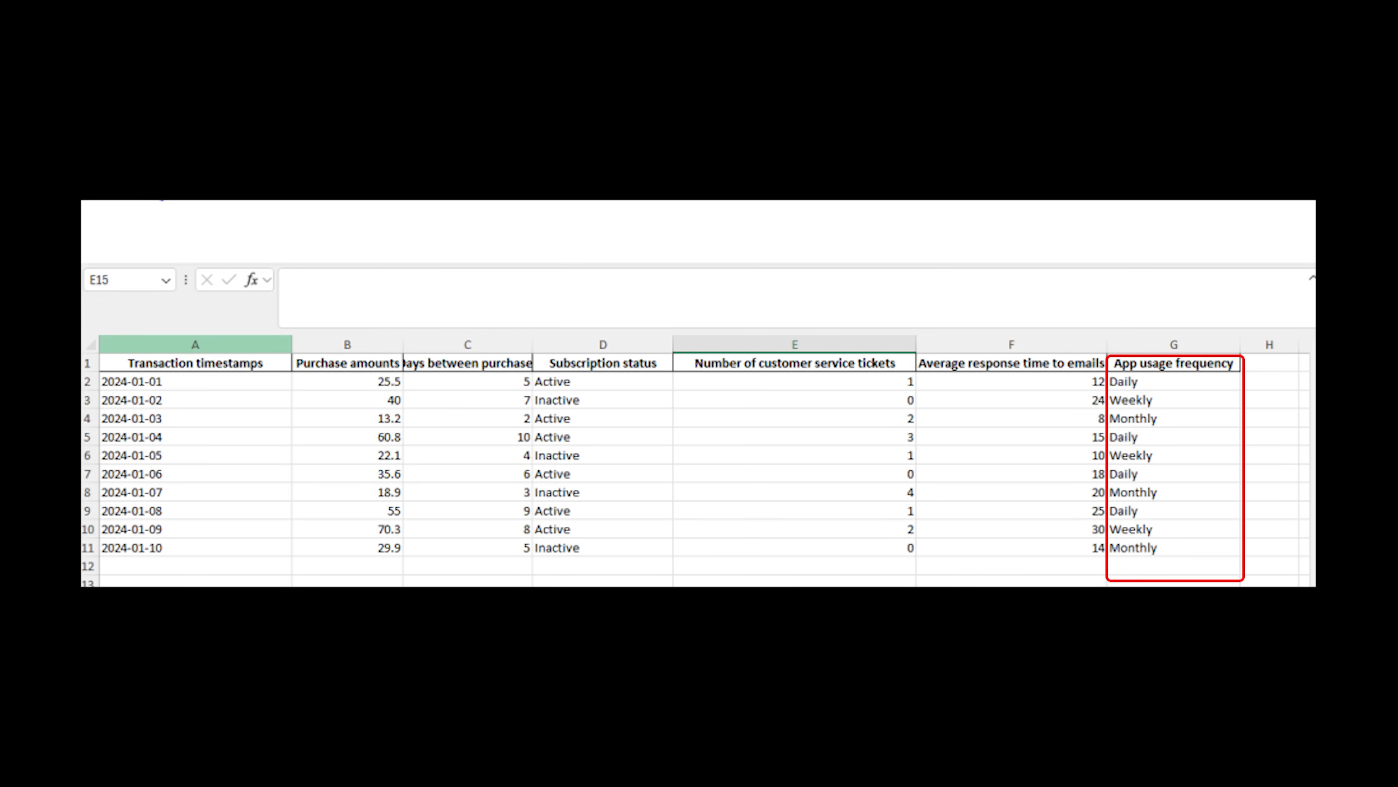